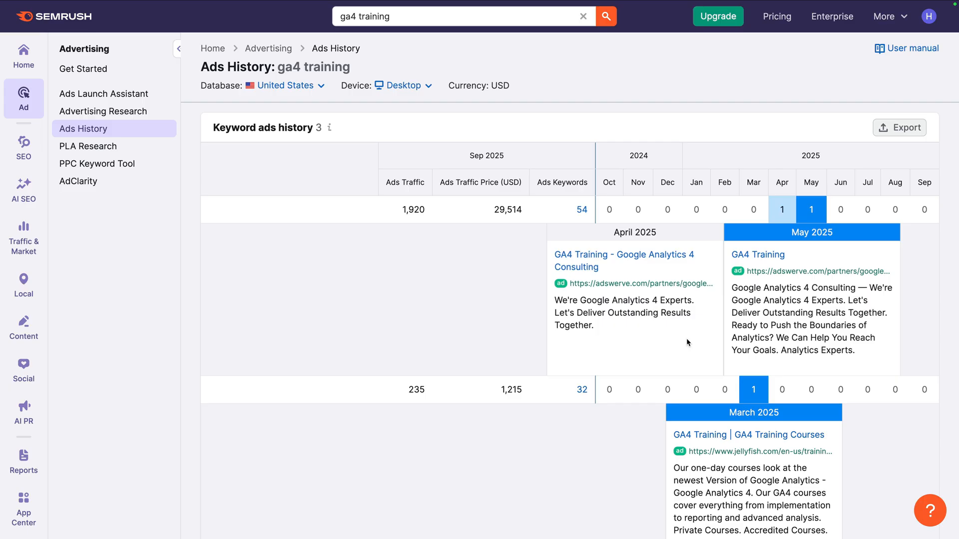
{"action": "mouse_move", "coordinate": [626, 370]}
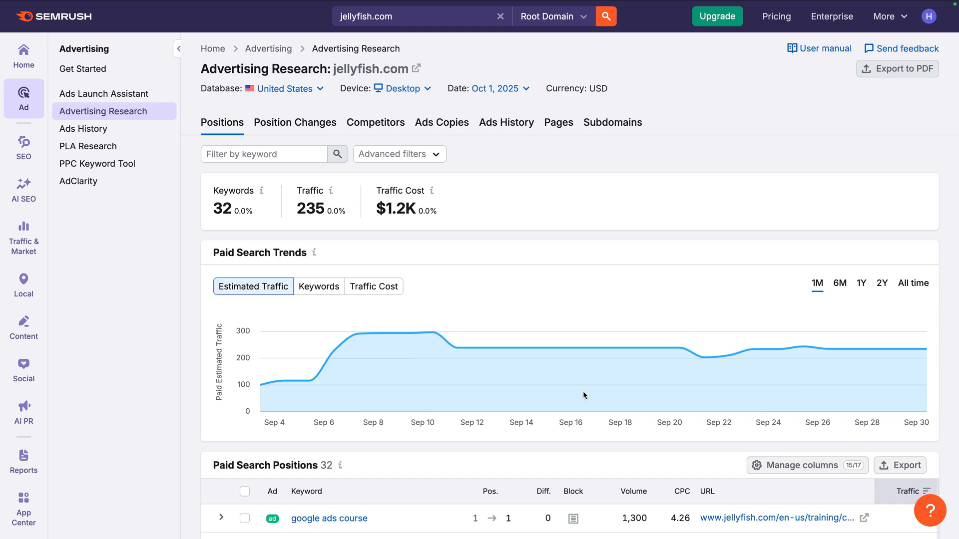
{"action": "mouse_move", "coordinate": [389, 309]}
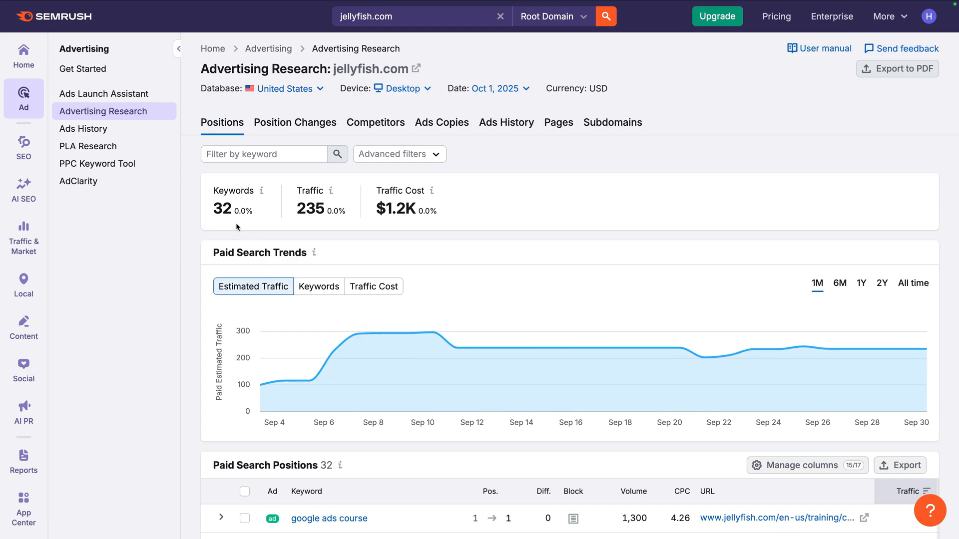
{"action": "mouse_move", "coordinate": [325, 225]}
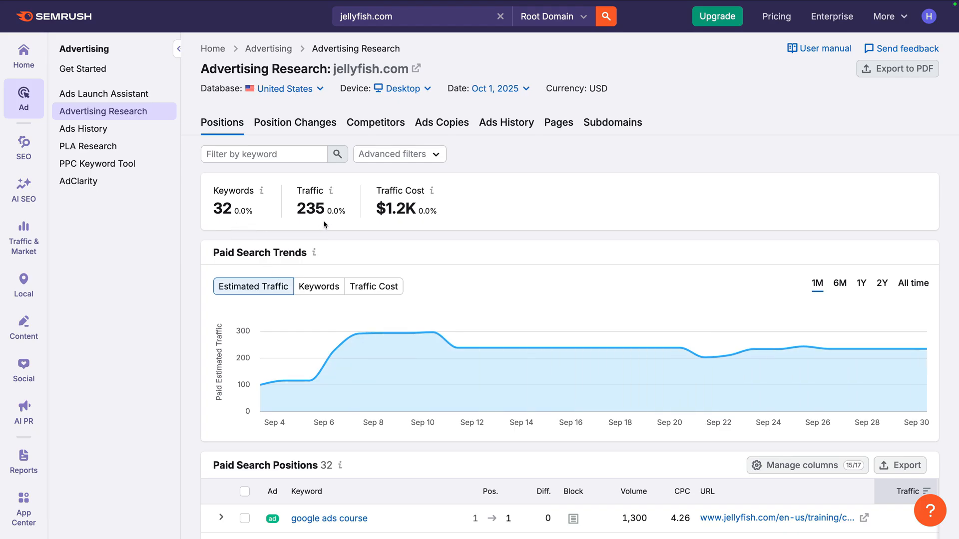
{"action": "mouse_move", "coordinate": [402, 229]}
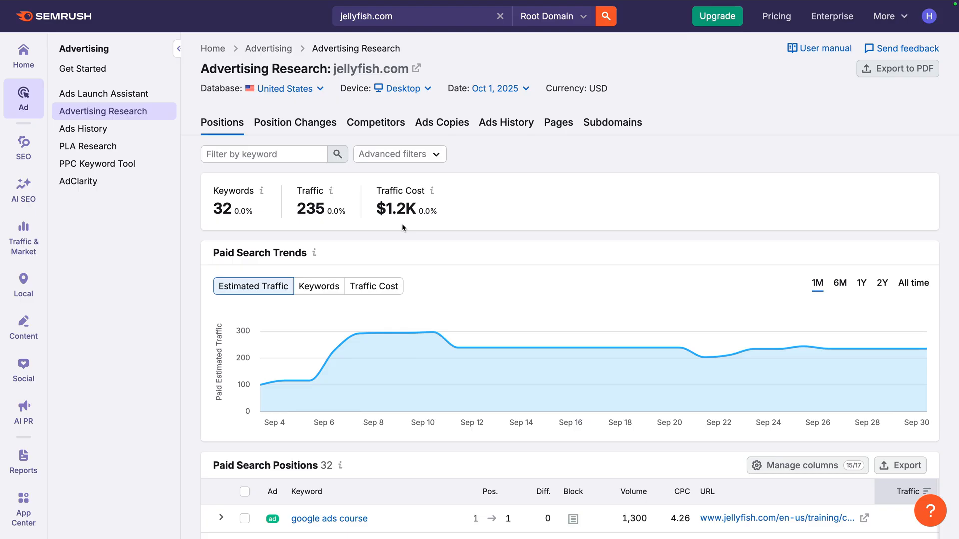
{"action": "mouse_move", "coordinate": [370, 190]}
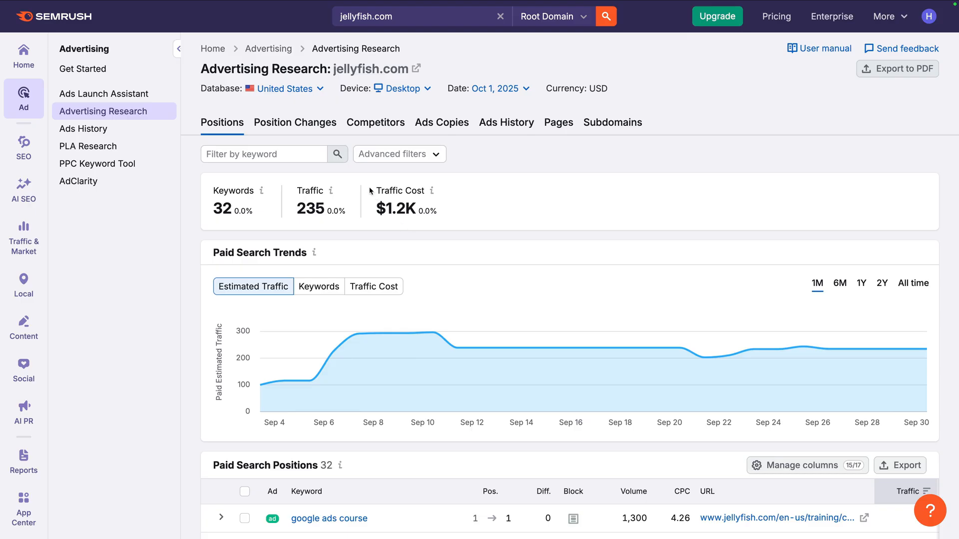
{"action": "mouse_move", "coordinate": [299, 98]}
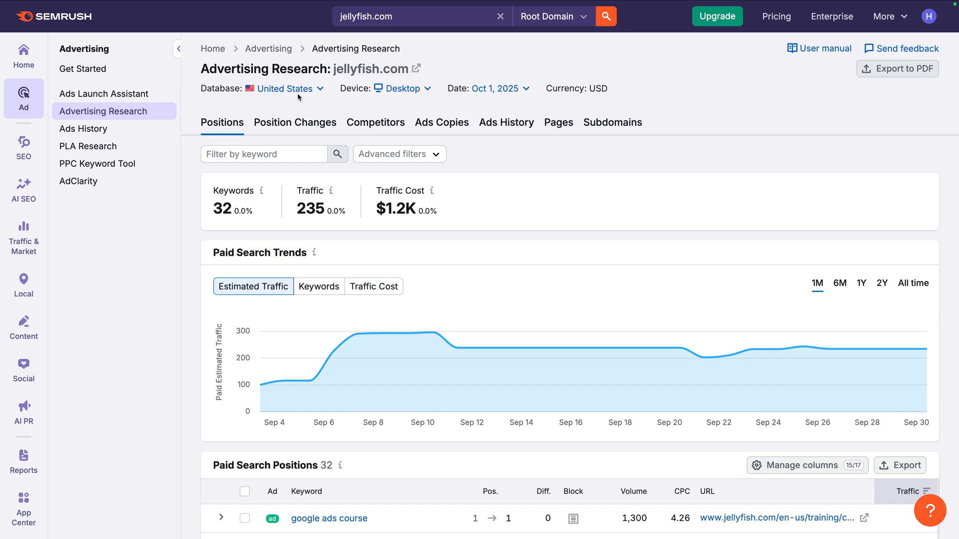
{"action": "mouse_move", "coordinate": [298, 93]}
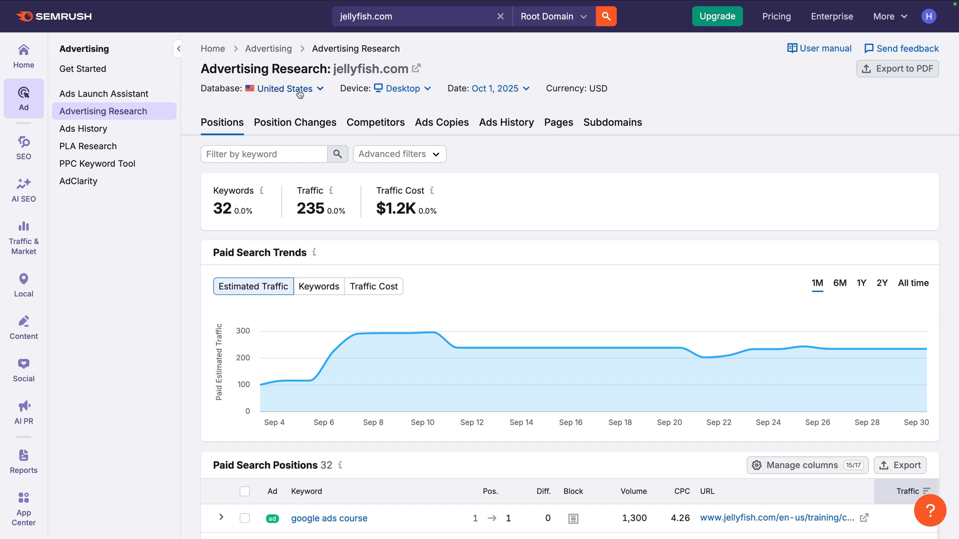
Switch the jellyfish.com advertising data to the United Kingdom database.
{"action": "left_click", "coordinate": [282, 88]}
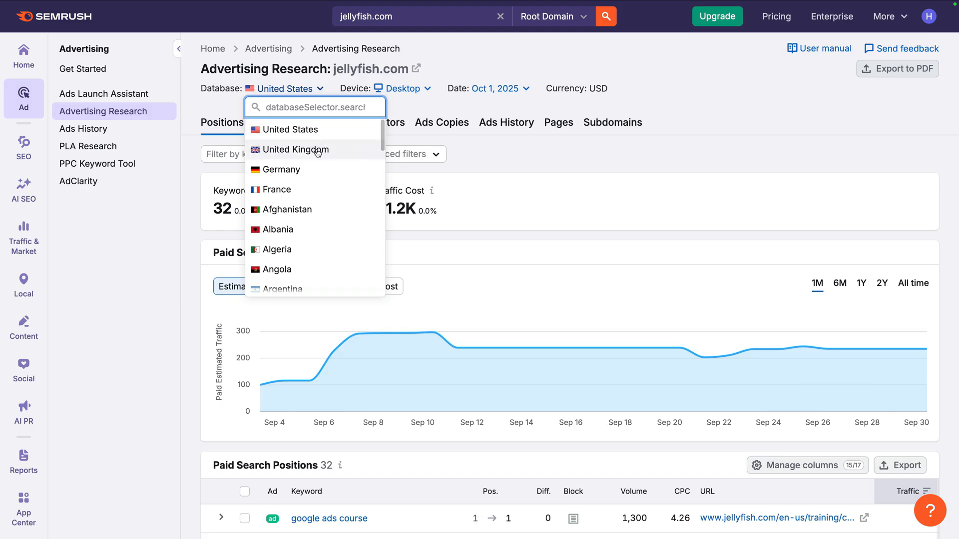
{"action": "left_click", "coordinate": [296, 150]}
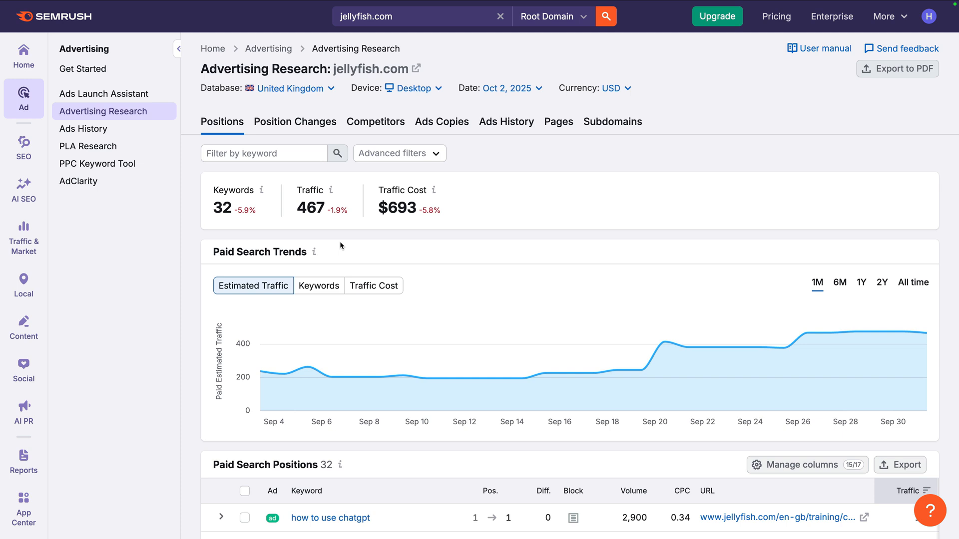
{"action": "scroll", "scroll_direction": "down", "scroll_amount": 3}
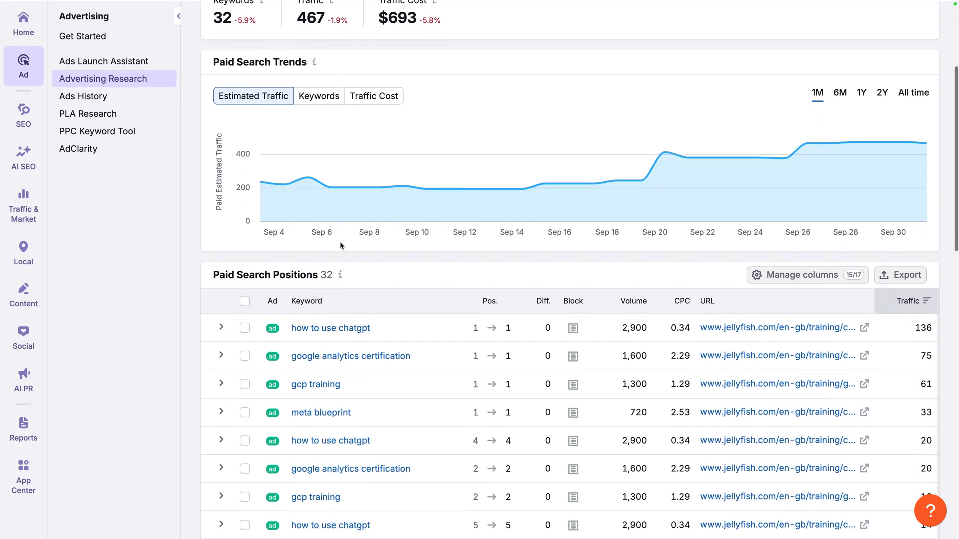
{"action": "scroll", "scroll_direction": "down", "scroll_amount": 3}
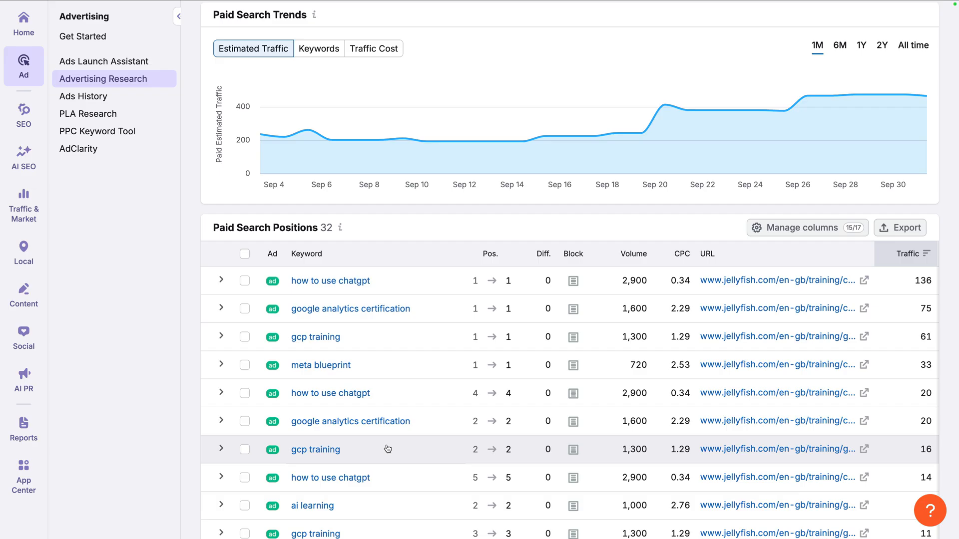
{"action": "scroll", "scroll_direction": "up", "scroll_amount": 3}
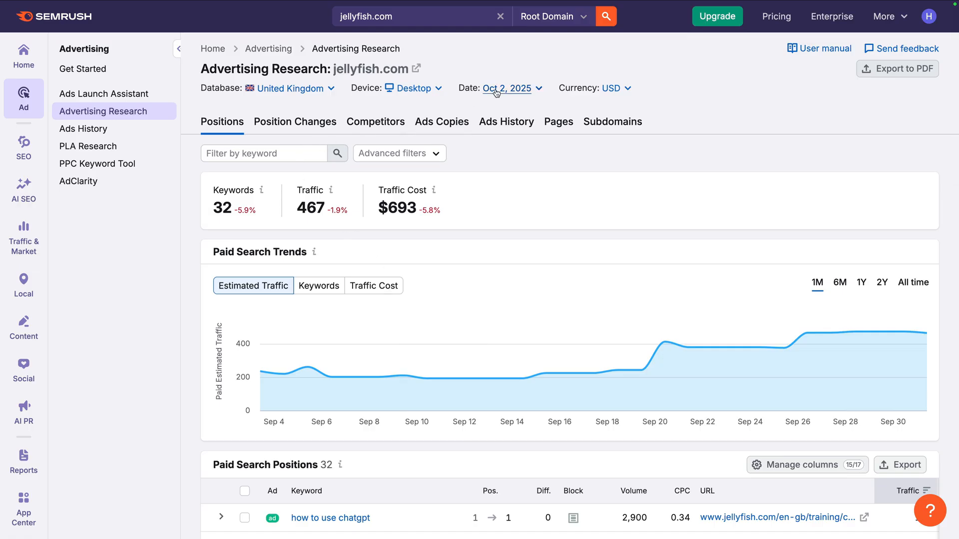
Set the report date to September 2025 and select the keyword filter box.
{"action": "left_click", "coordinate": [507, 88]}
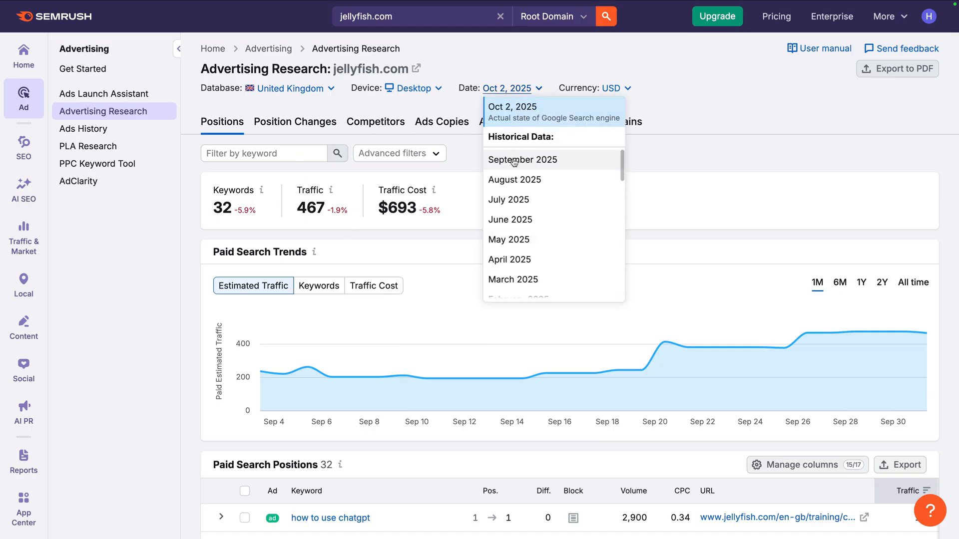
{"action": "left_click", "coordinate": [523, 160]}
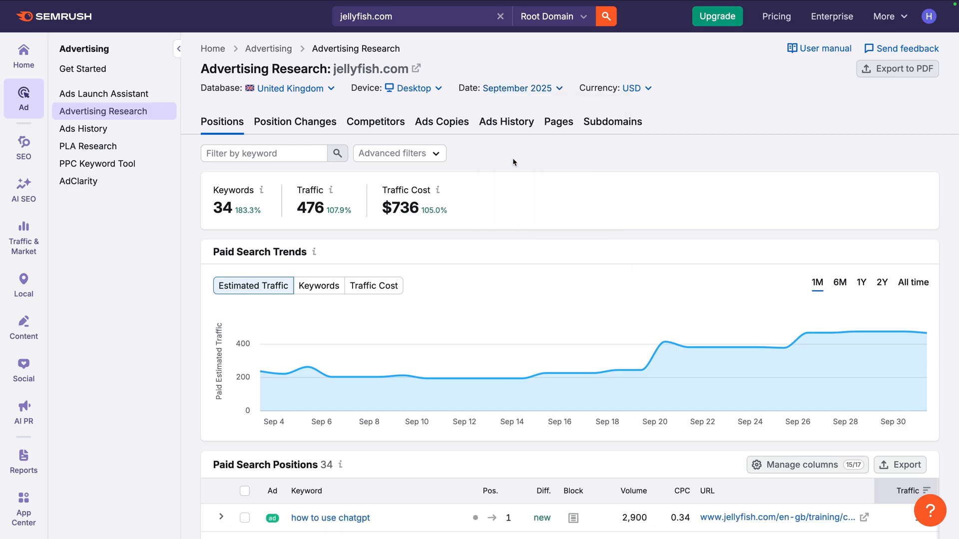
{"action": "left_click", "coordinate": [264, 153]}
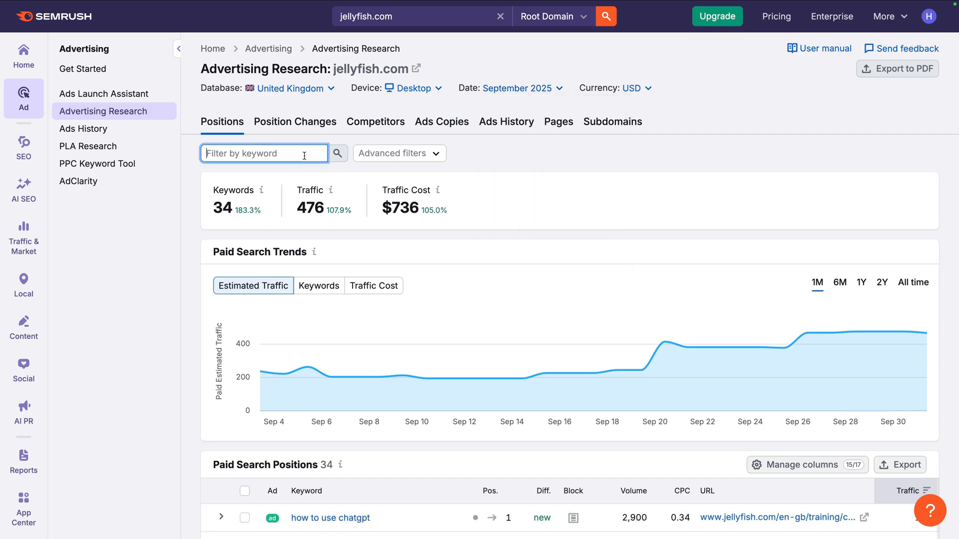
Filter paid keywords by 'ga4', leaving two 'ga4 course' rows.
{"action": "type", "text": "ga4"}
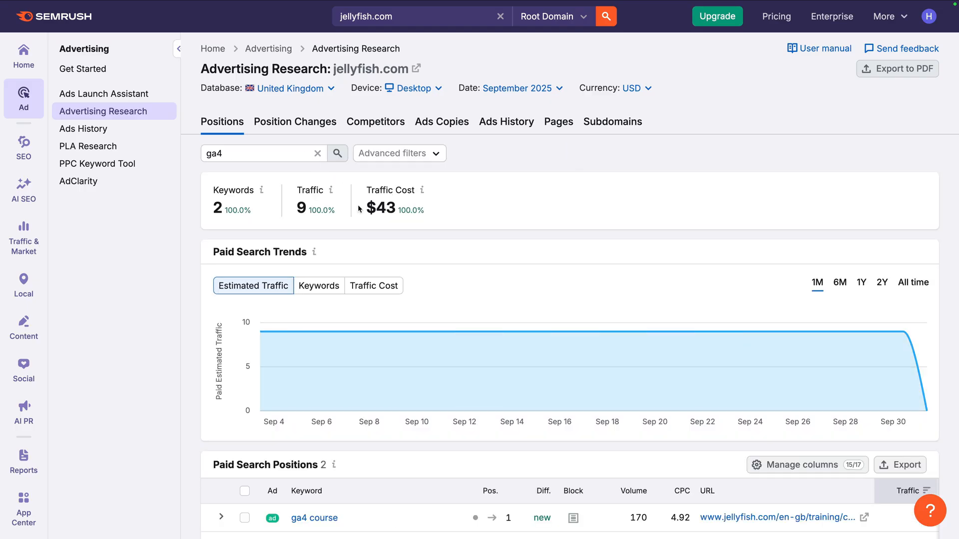
{"action": "scroll", "scroll_direction": "down", "scroll_amount": 3}
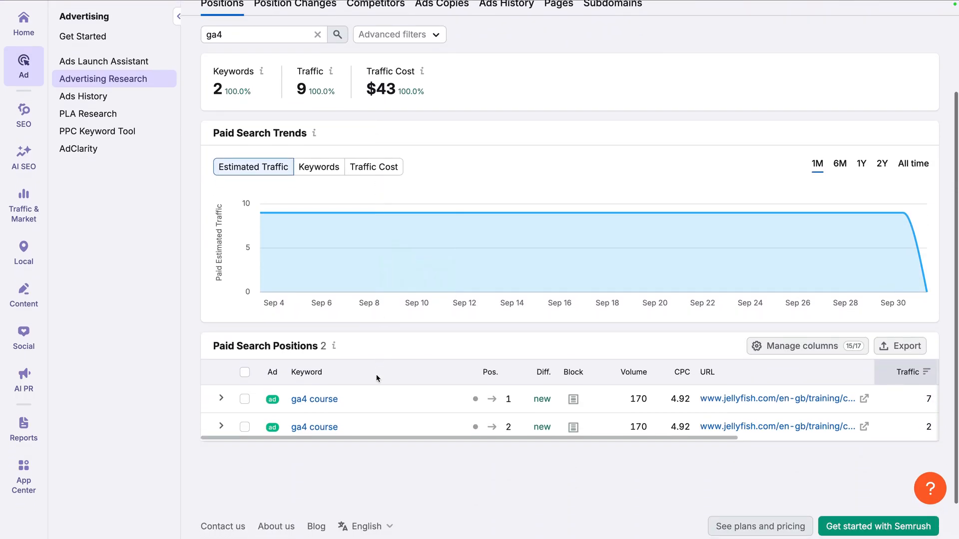
{"action": "mouse_move", "coordinate": [382, 403]}
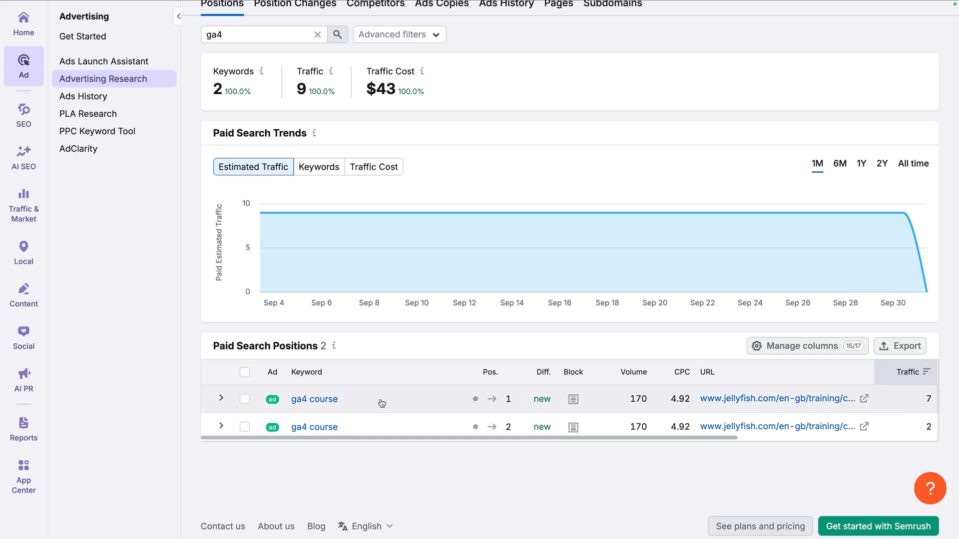
{"action": "mouse_move", "coordinate": [605, 401]}
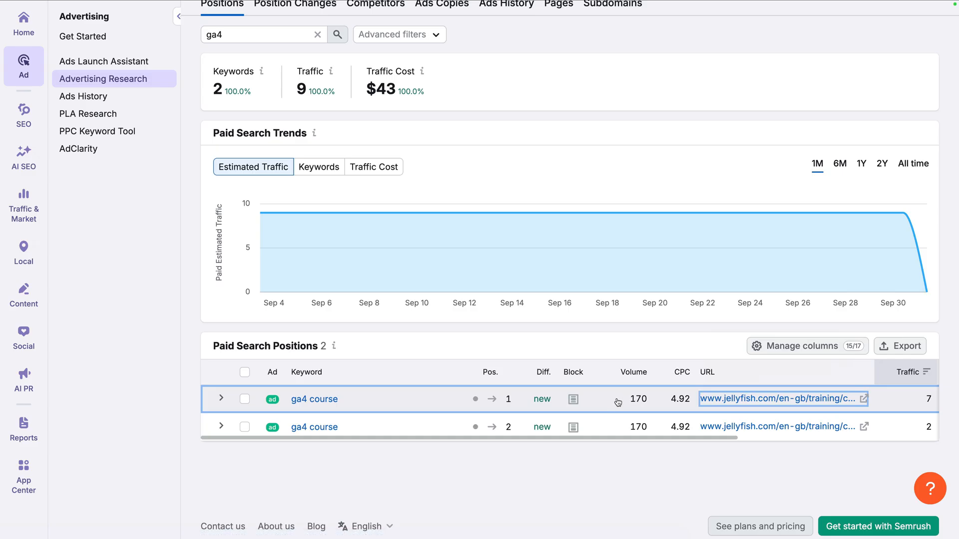
{"action": "mouse_move", "coordinate": [444, 314]}
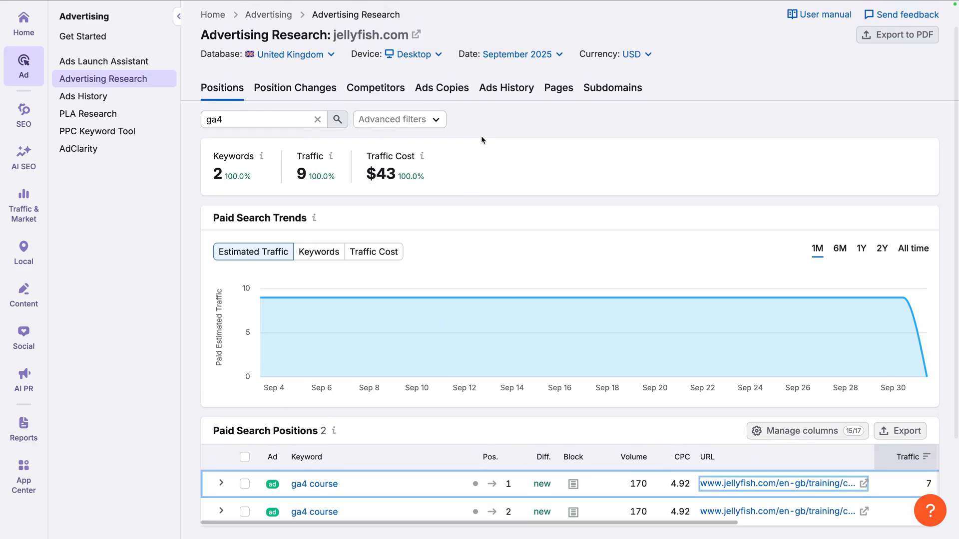
Show Ads History (262 keywords) and expand google analytics course's October 2024 and March 2025 ads.
{"action": "left_click", "coordinate": [506, 87]}
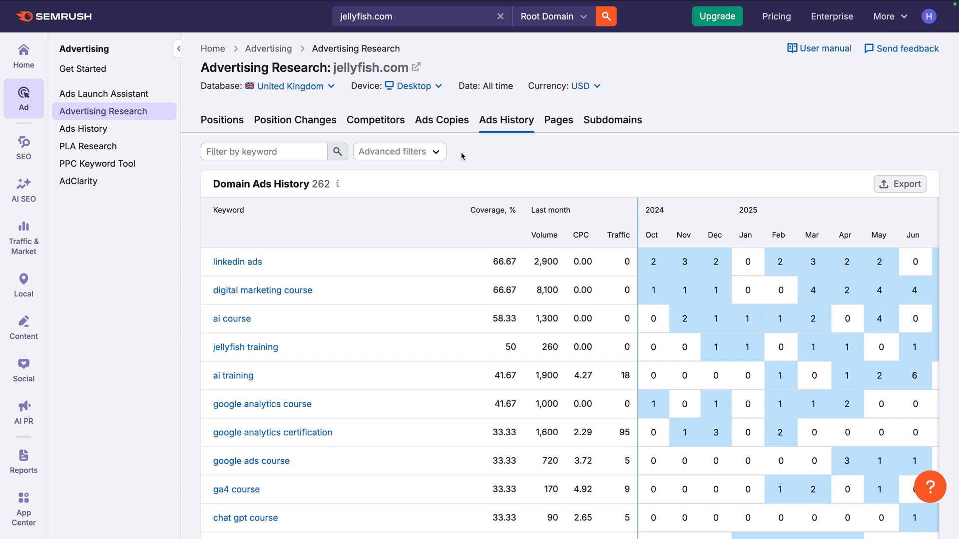
{"action": "scroll", "scroll_direction": "down", "scroll_amount": 3}
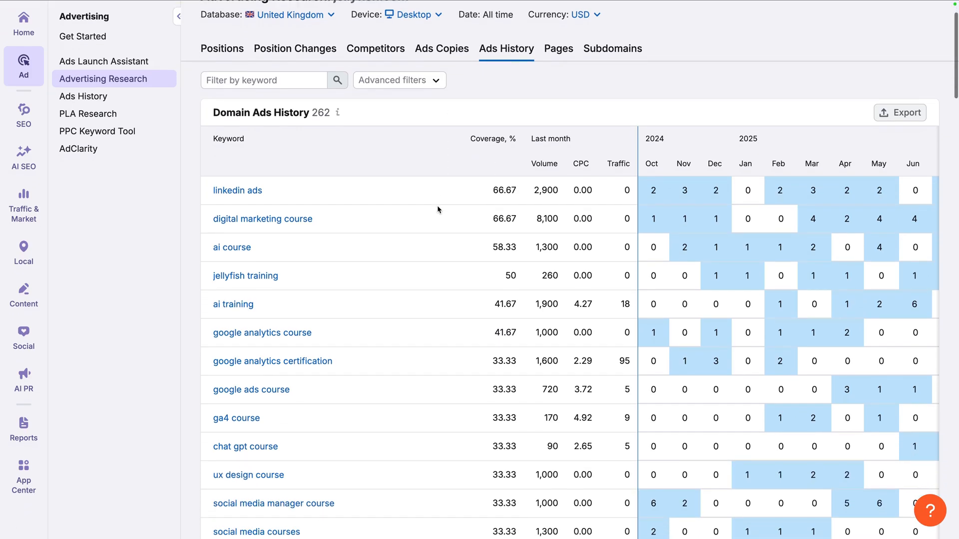
{"action": "scroll", "scroll_direction": "down", "scroll_amount": 3}
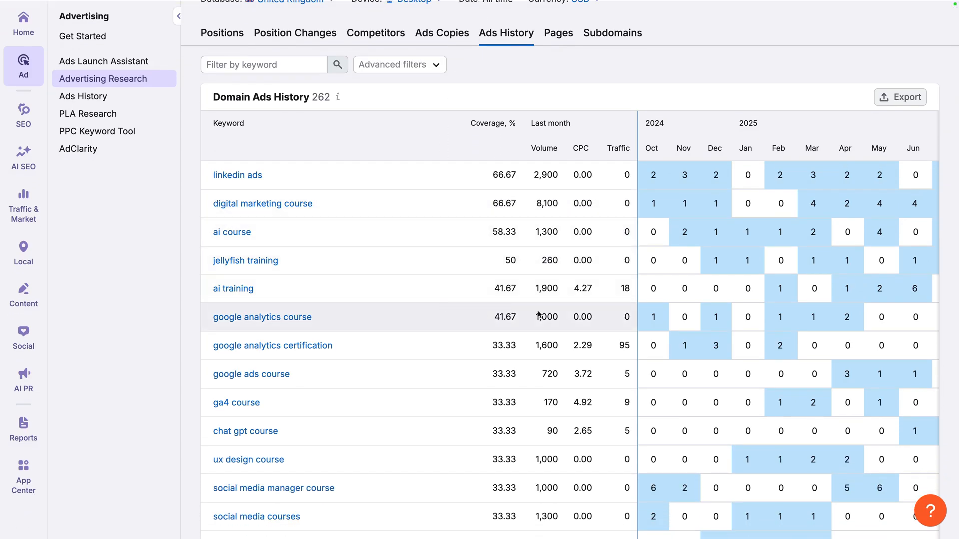
{"action": "left_click", "coordinate": [653, 317]}
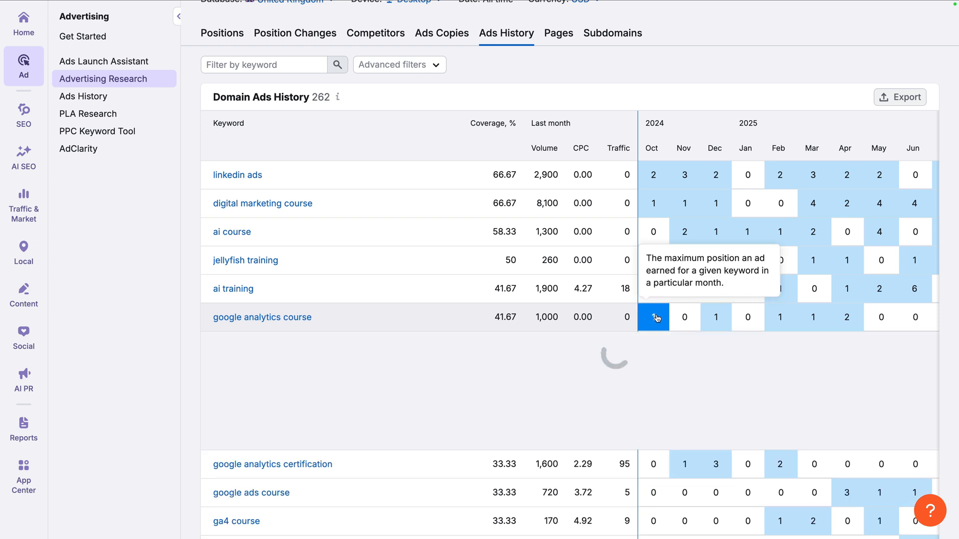
{"action": "left_click", "coordinate": [654, 317]}
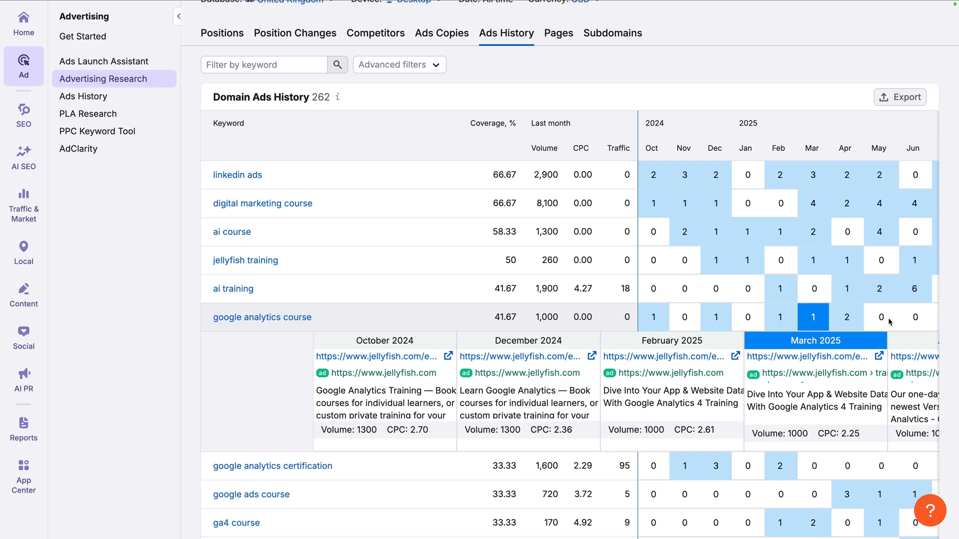
{"action": "mouse_move", "coordinate": [814, 317]}
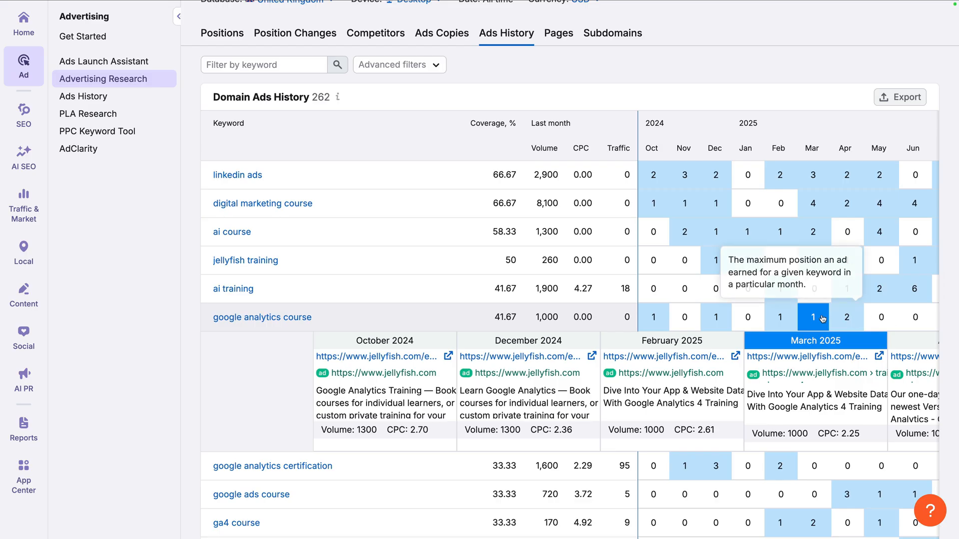
Collapse google analytics course and expand ga4 course's February, March and May 2025 ads.
{"action": "left_click", "coordinate": [813, 317]}
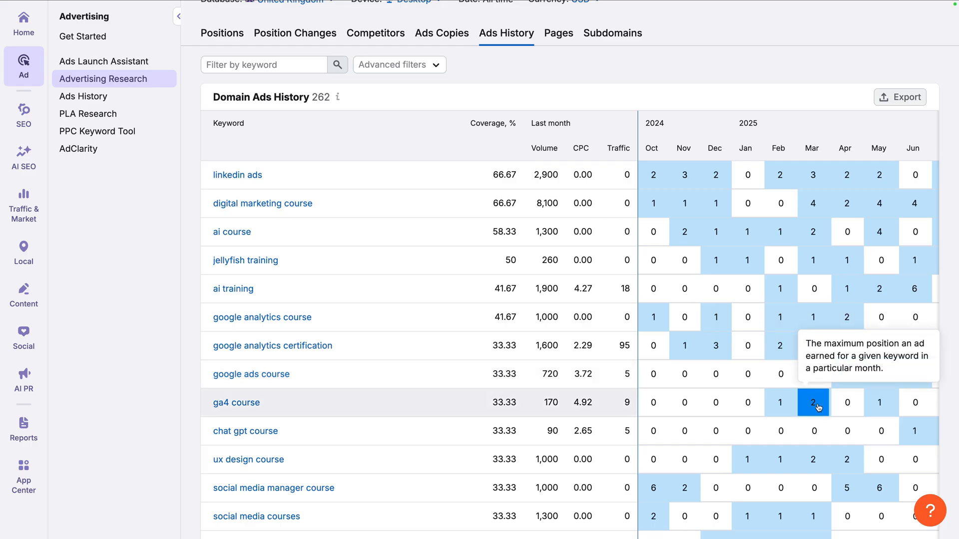
{"action": "left_click", "coordinate": [813, 402]}
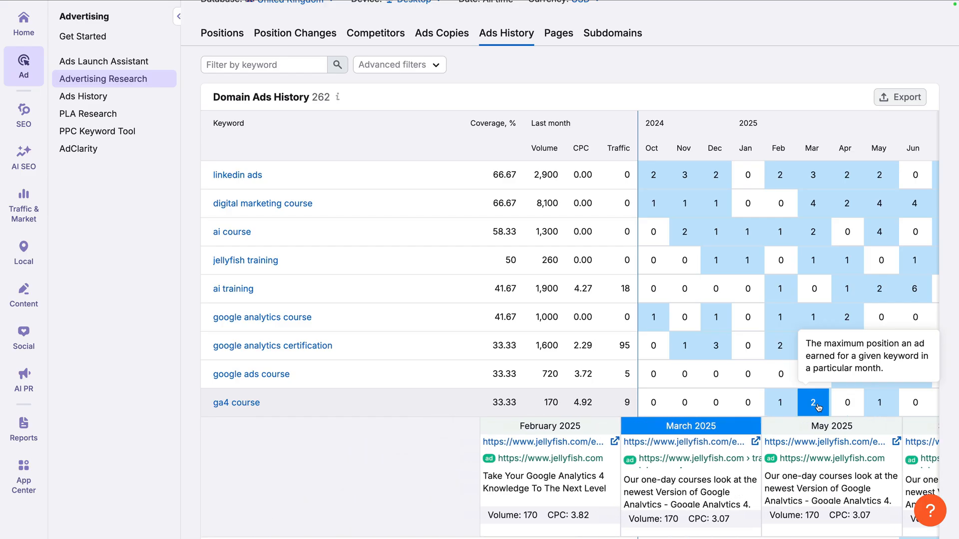
{"action": "scroll", "scroll_direction": "down", "scroll_amount": 3}
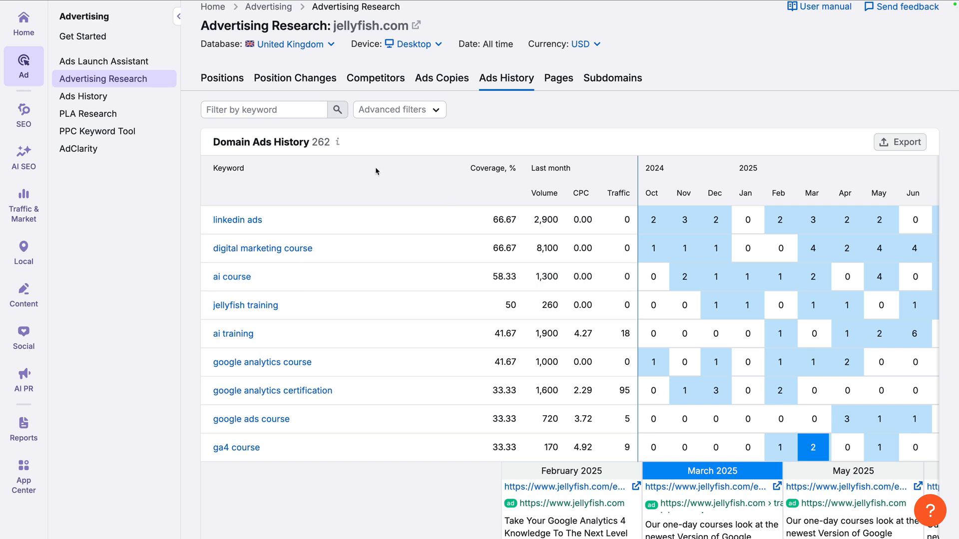
Filter the Ads History by 'analytics', leaving 13 keywords.
{"action": "type", "text": "analytics"}
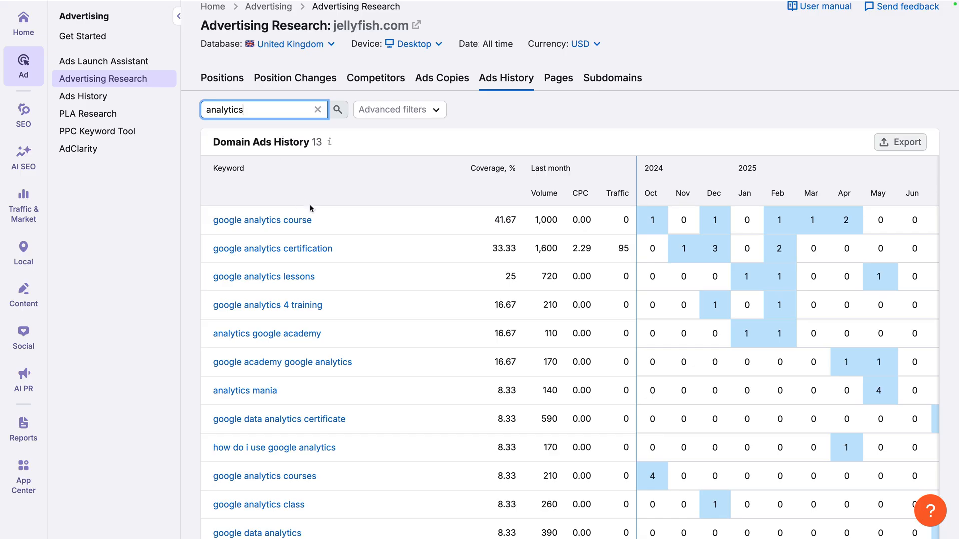
{"action": "mouse_move", "coordinate": [338, 305]}
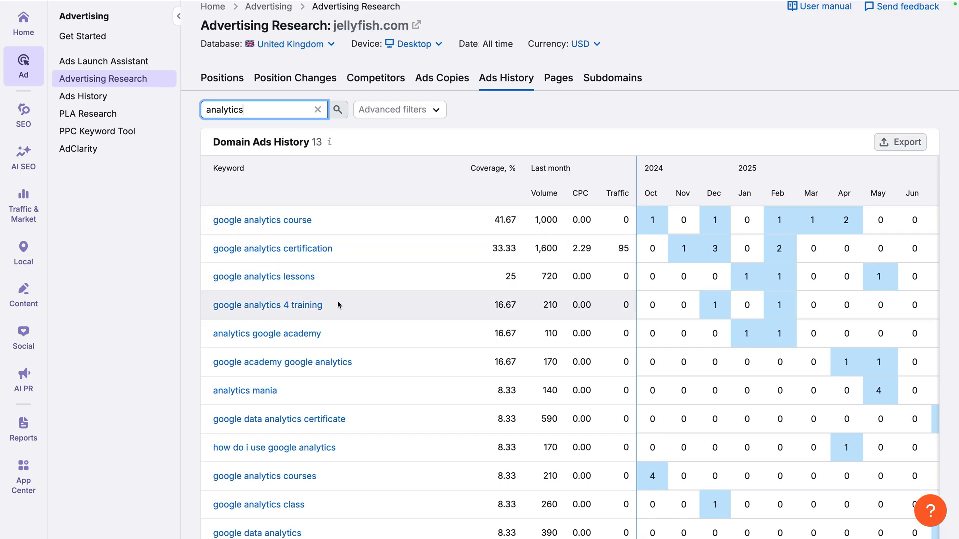